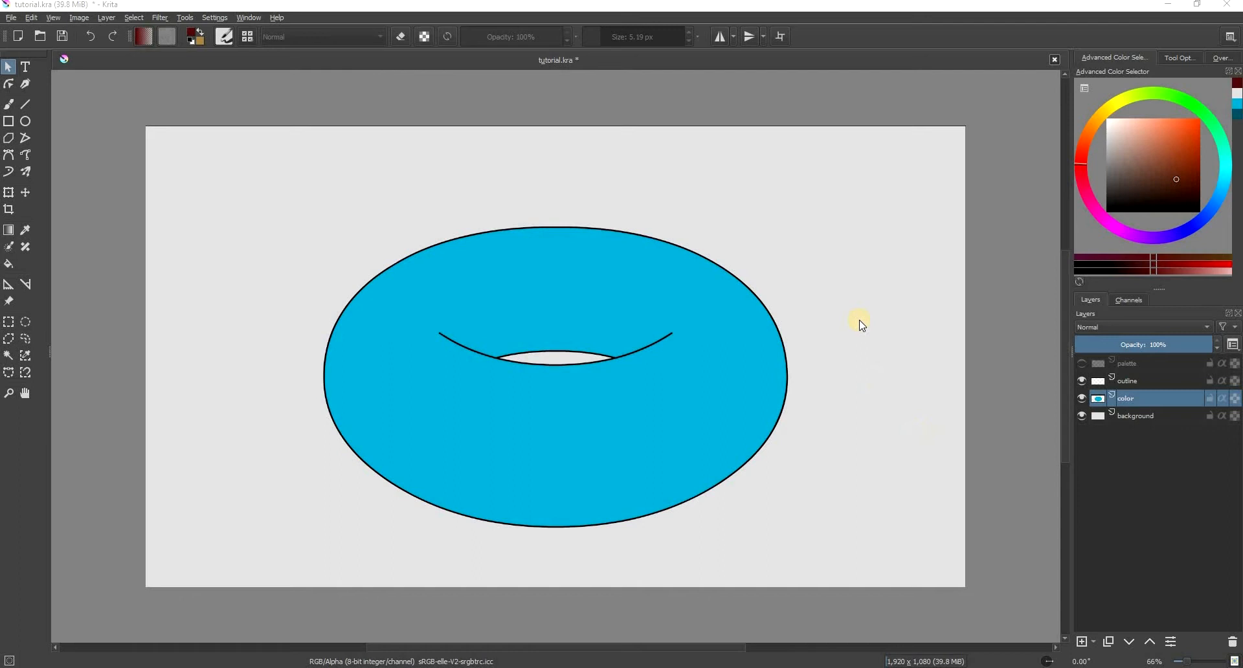
mouse_move(711, 560)
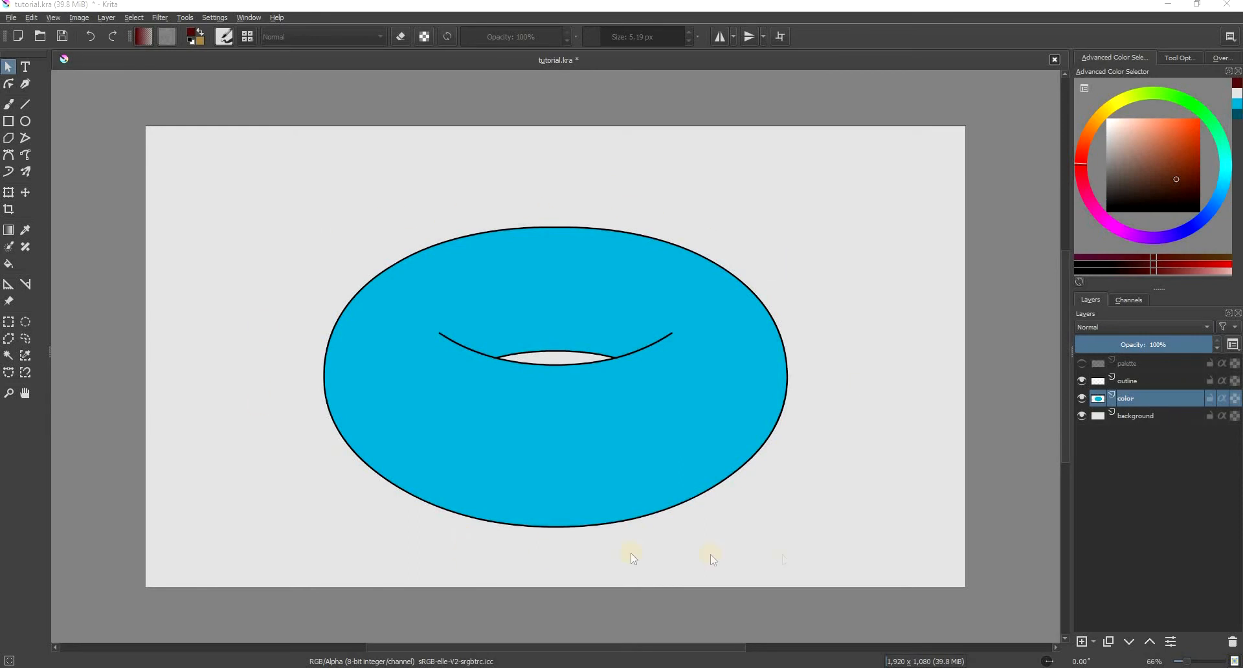
- Make the palette layer visible, showing eight peach-to-brown swatches beside the torus
left_click(1081, 381)
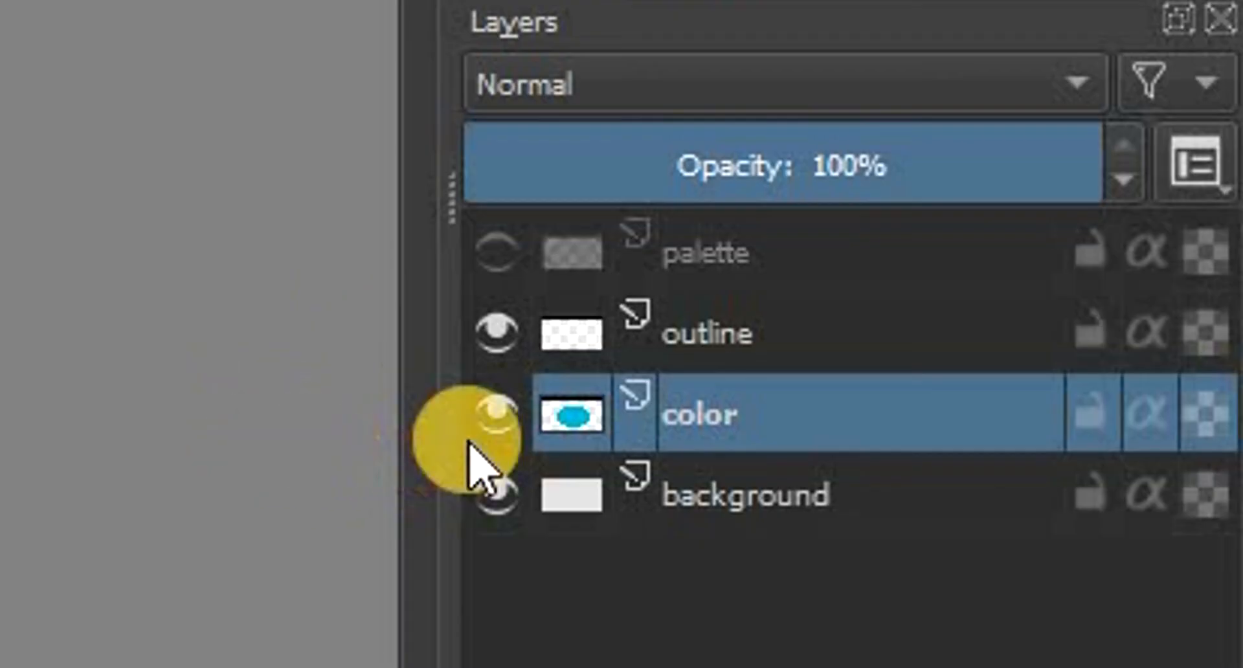
left_click(496, 415)
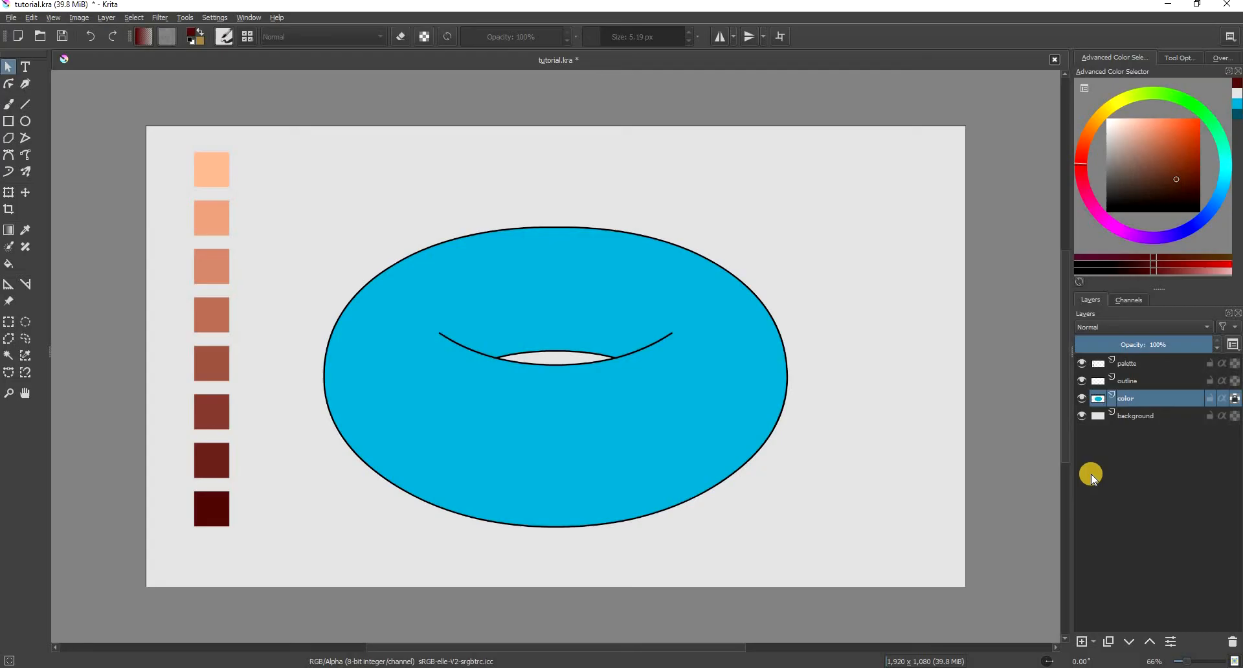
- Zoom the canvas to 100% from the status-bar zoom list
left_click(1155, 660)
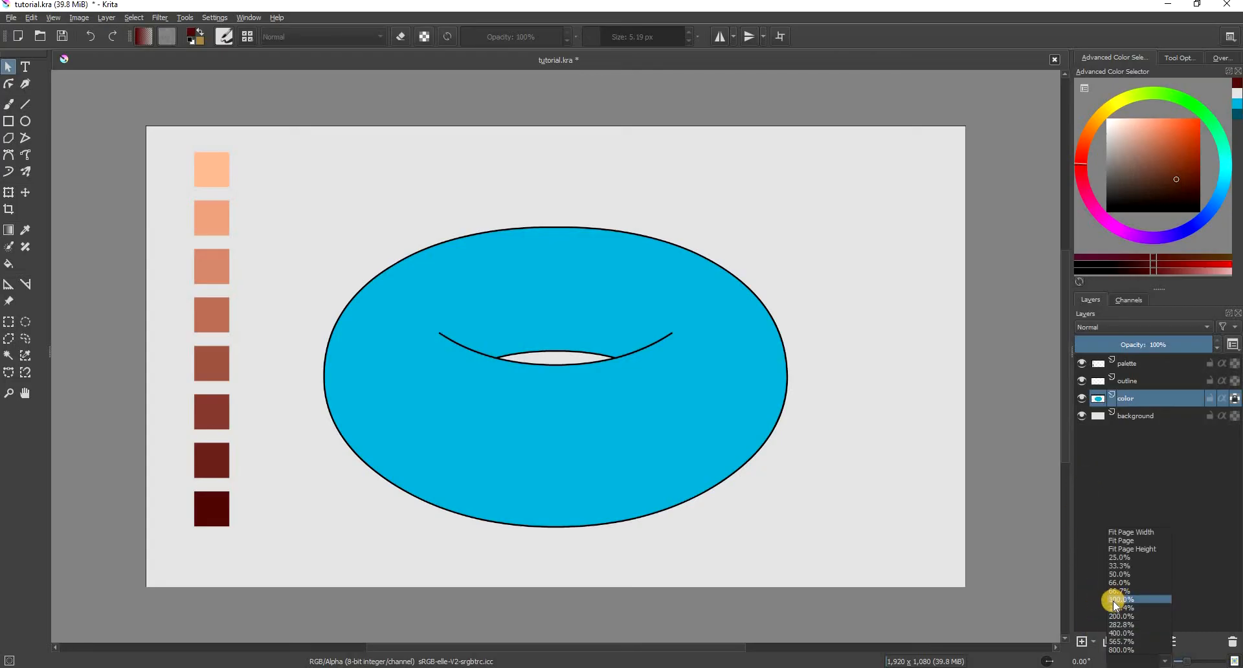
left_click(1119, 599)
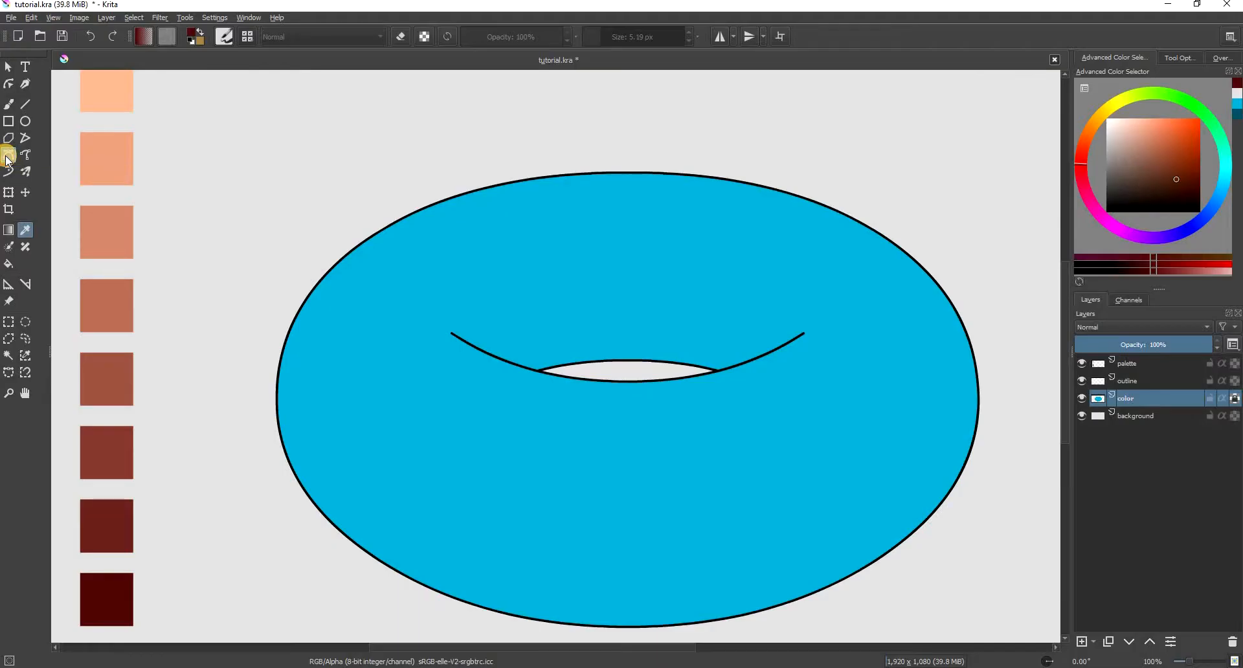
- With the Bezier Curve tool, draw brown contour curves along the donut's right side, inner hole and lower edge
left_click(8, 154)
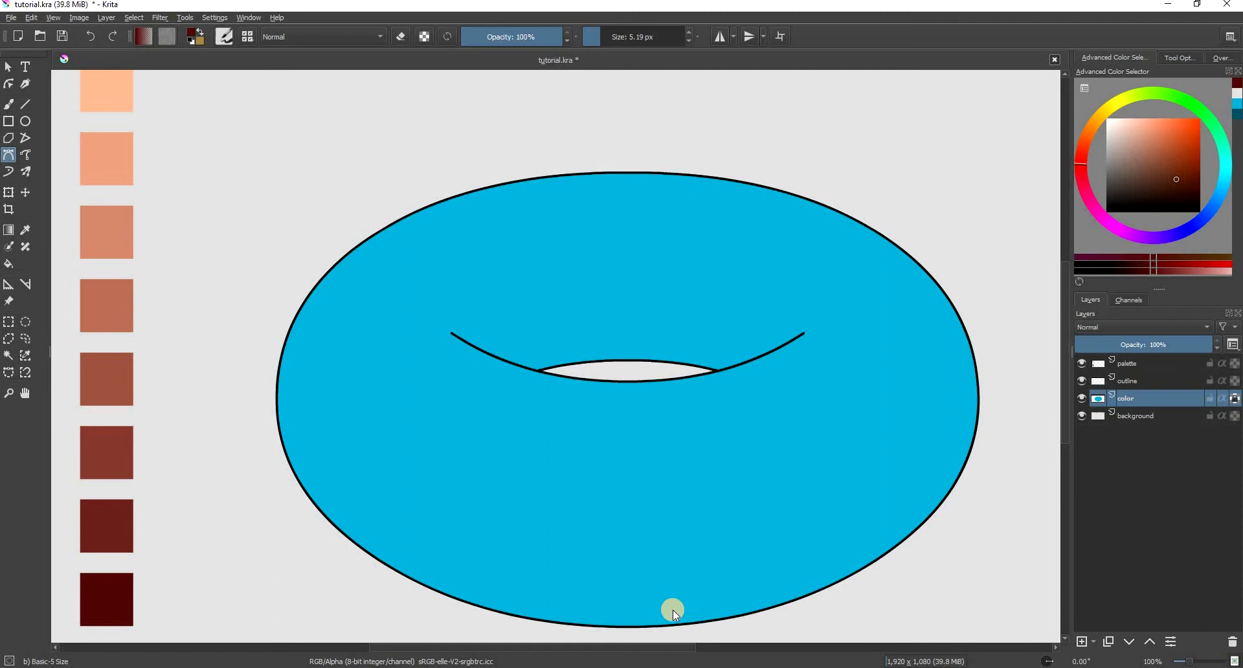
left_click_drag(672, 610, 933, 373)
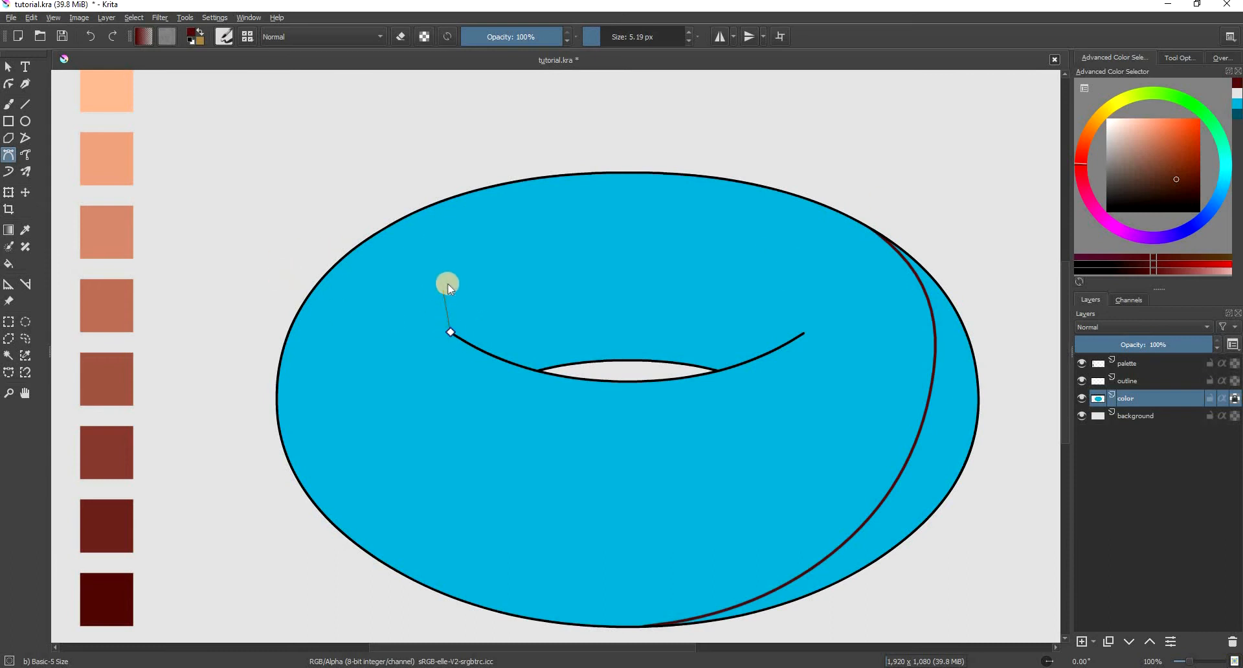
left_click_drag(448, 284, 537, 338)
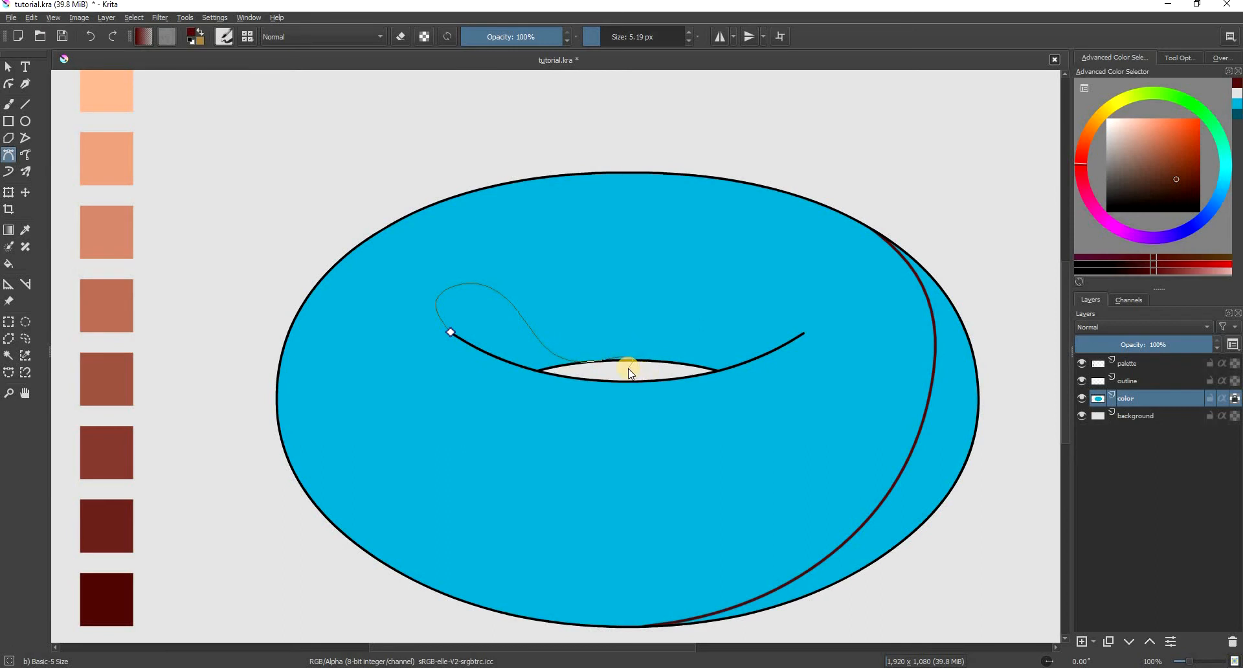
mouse_move(641, 370)
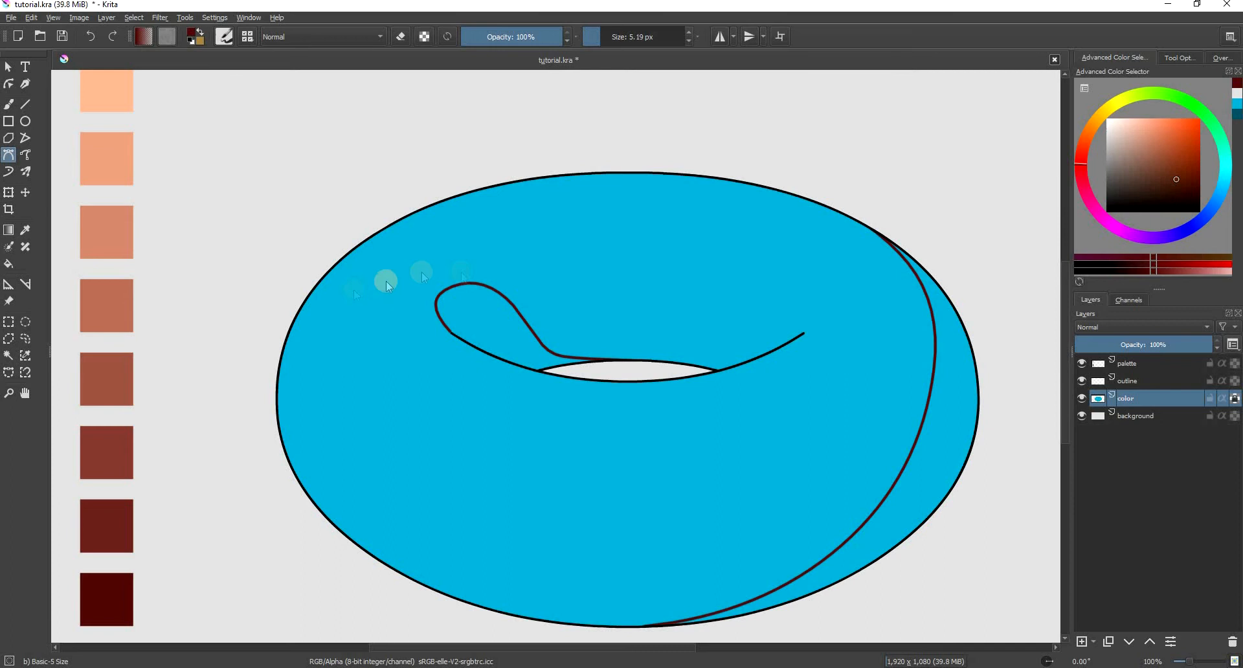
mouse_move(23, 230)
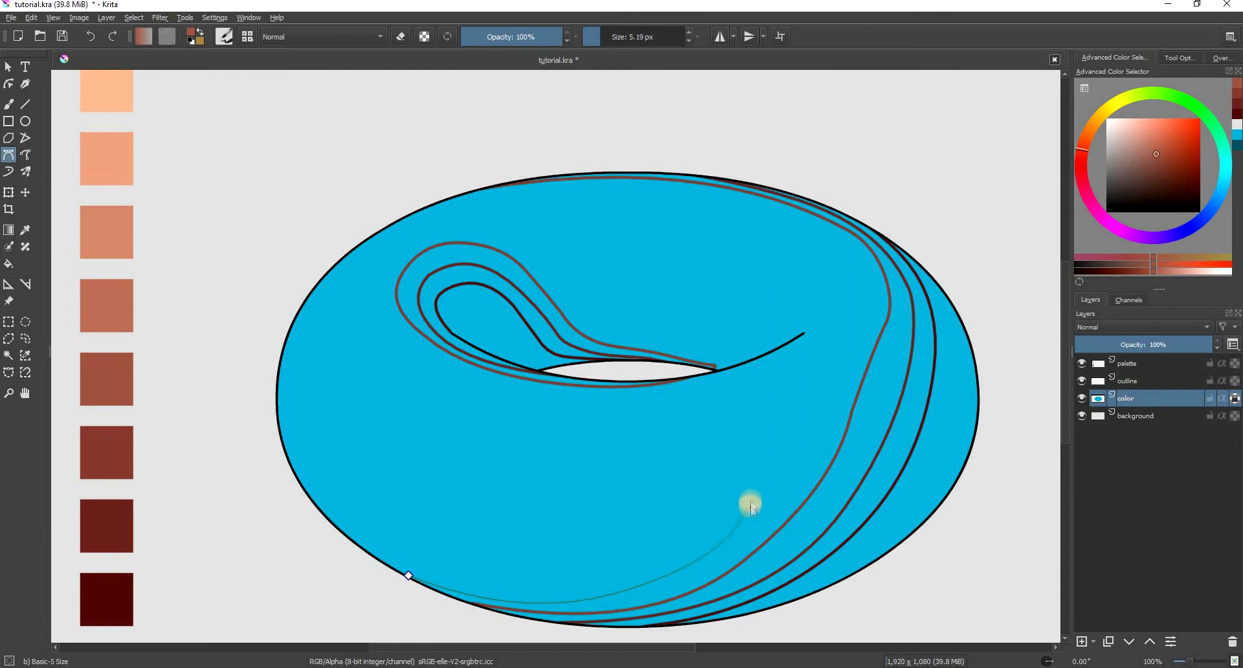
left_click_drag(749, 508, 397, 234)
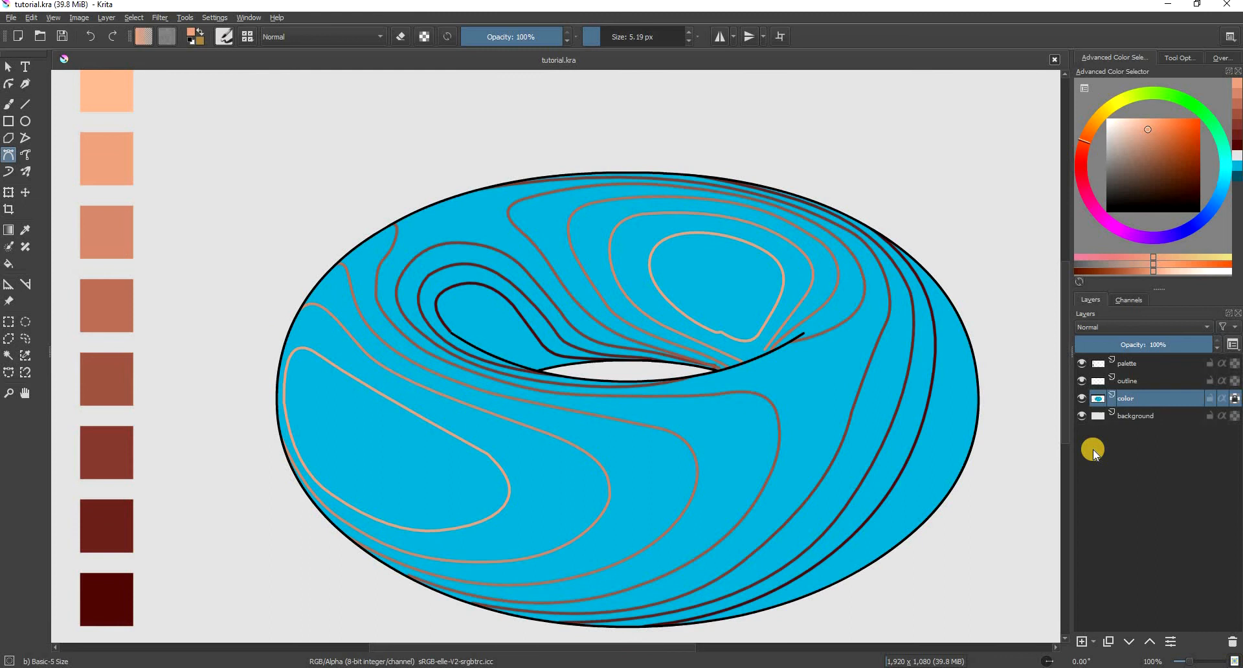
mouse_move(1089, 457)
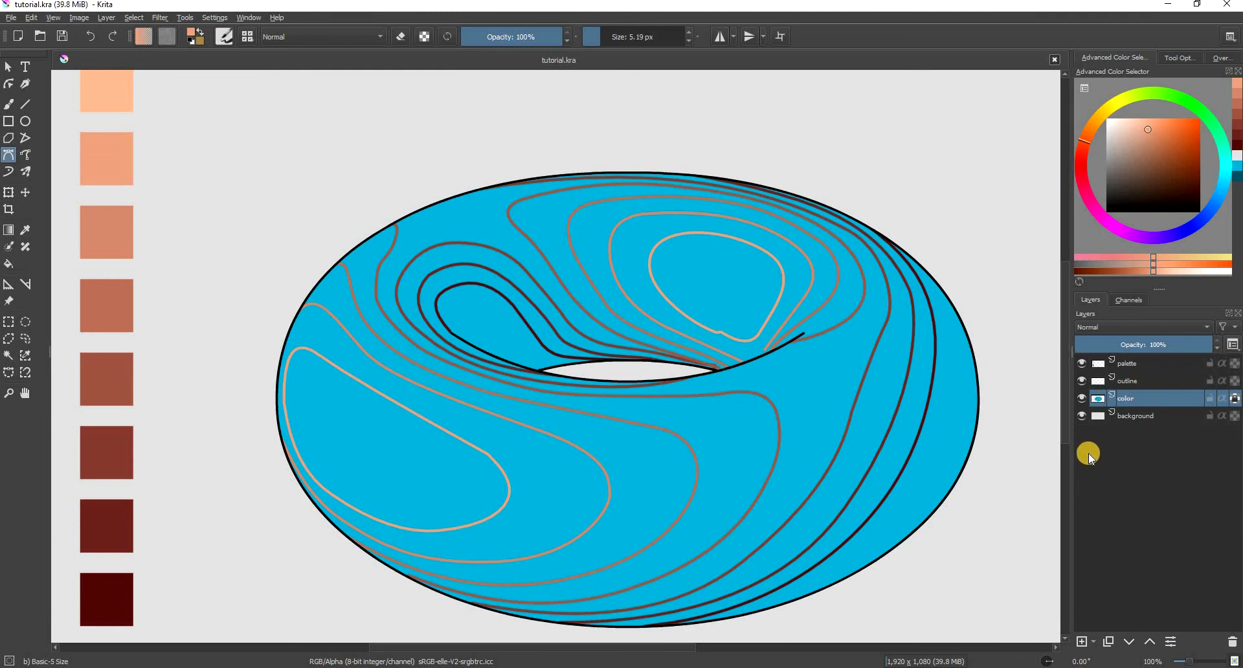
mouse_move(1080, 384)
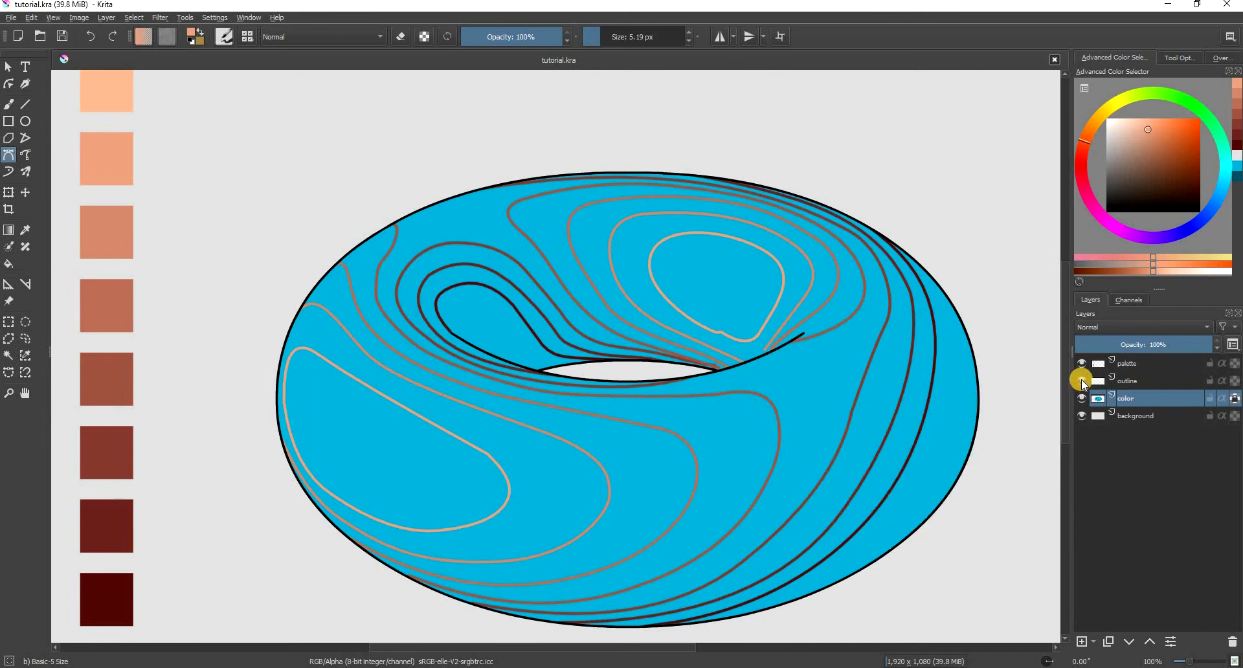
- Hide the black outline layer so only the brown-filled bands remain
left_click(1081, 381)
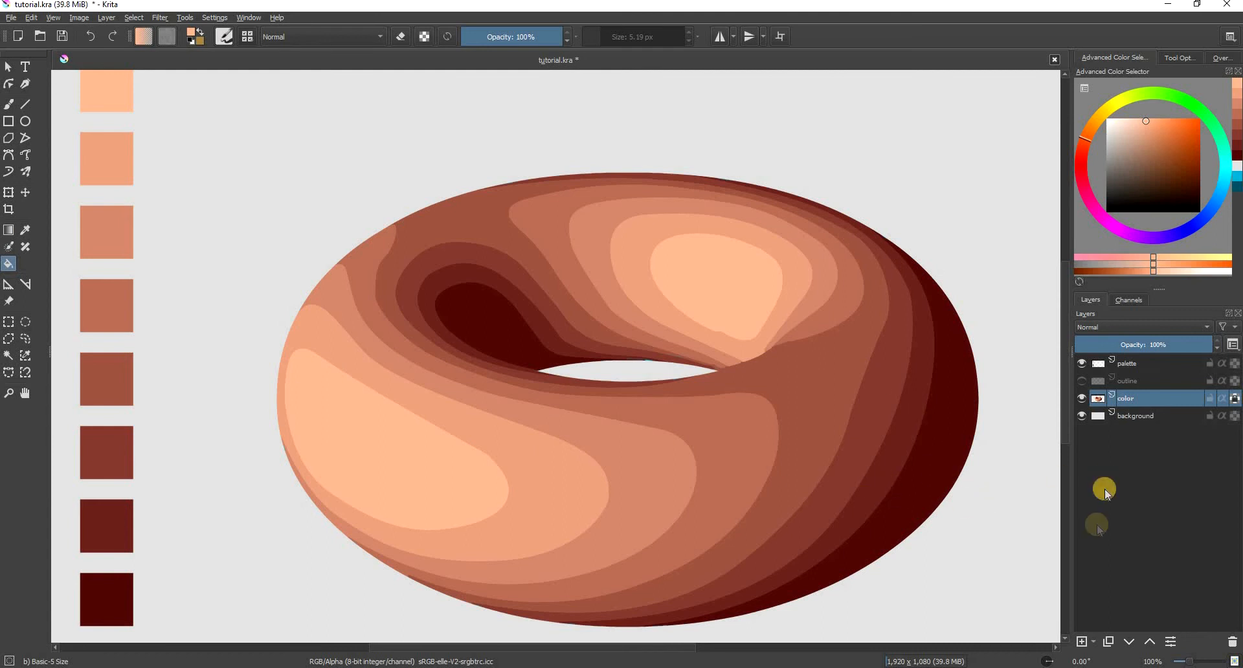
- Fit the whole page in view and hide the palette swatch layer
left_click(1154, 660)
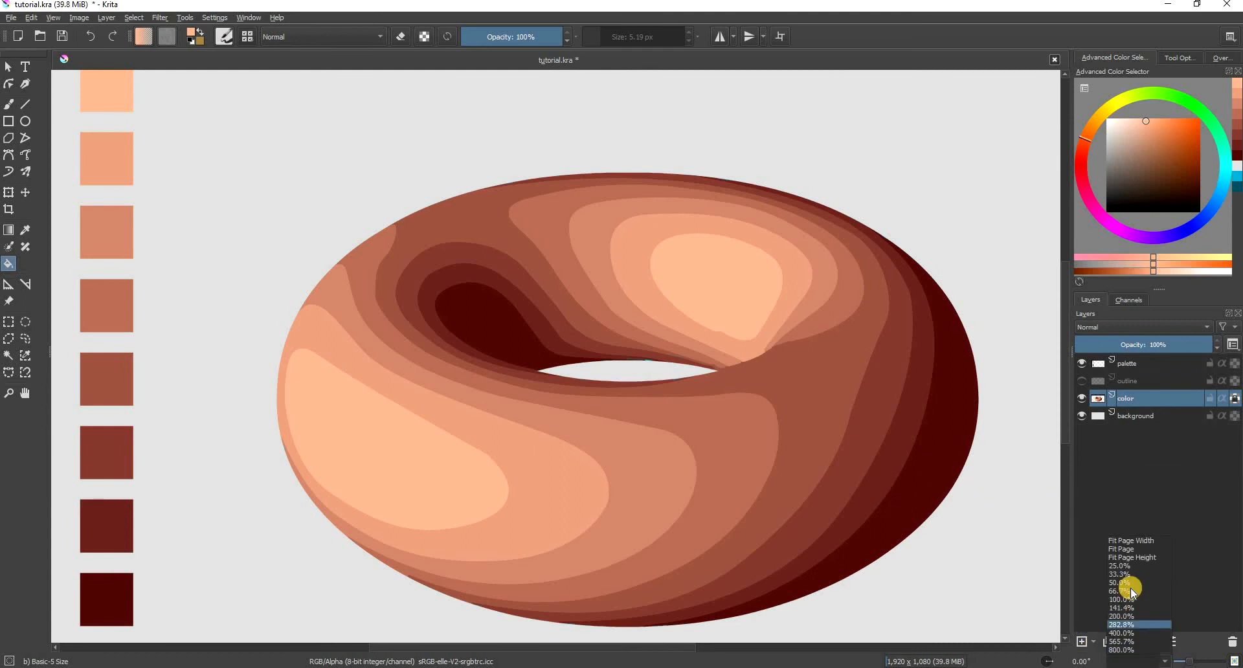
left_click(1117, 592)
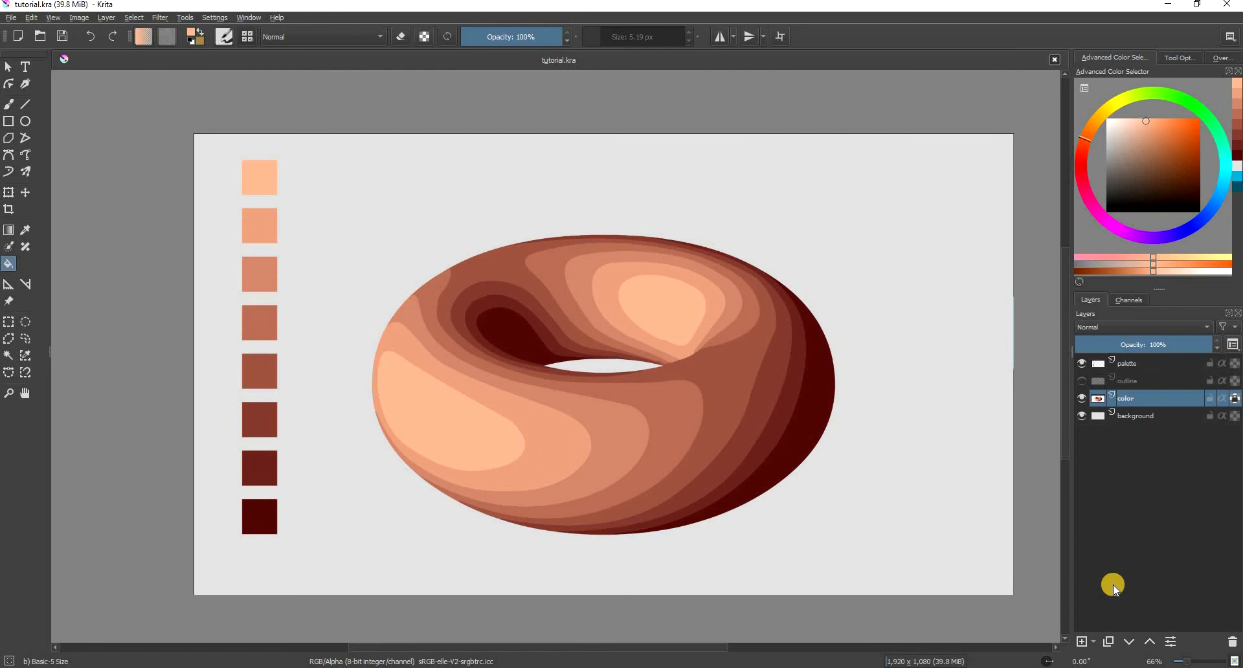
mouse_move(1092, 380)
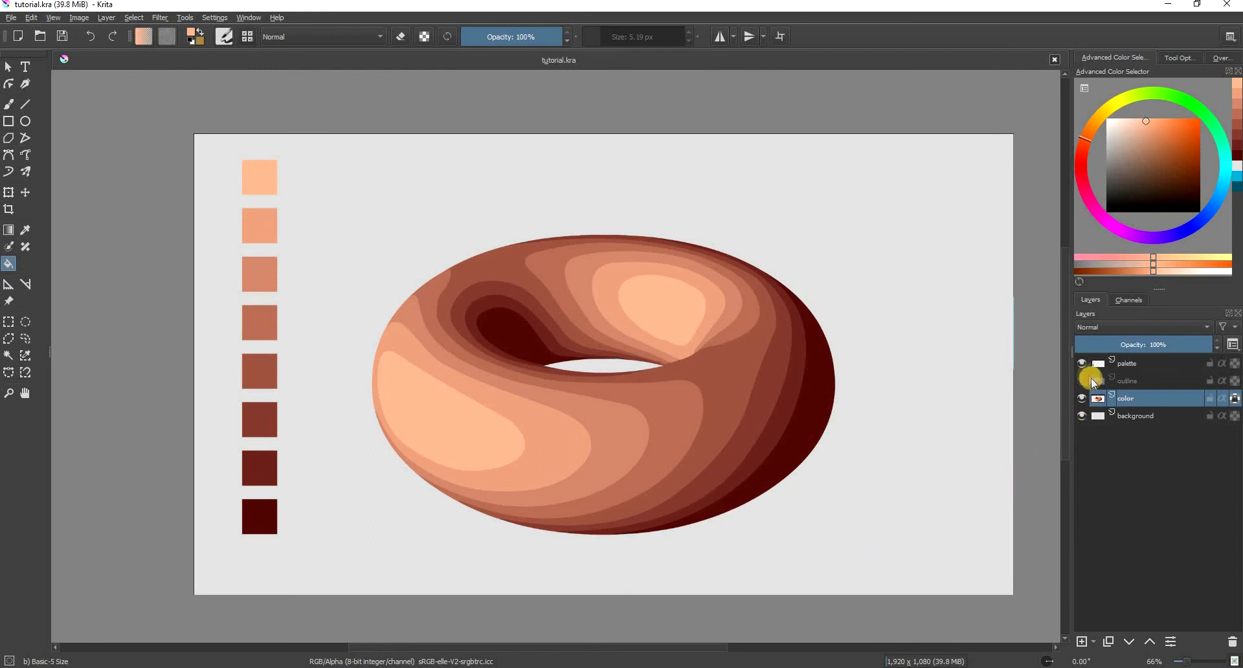
left_click(1081, 362)
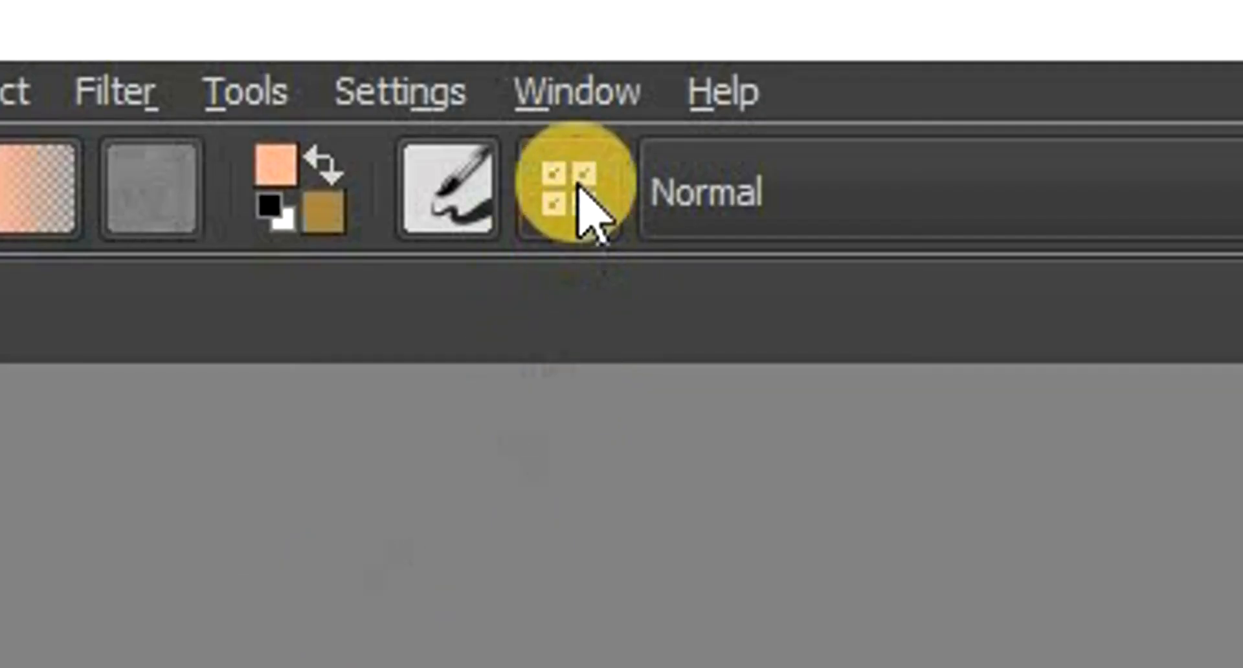
- Browse the brush preset collection for a blending brush
left_click(248, 36)
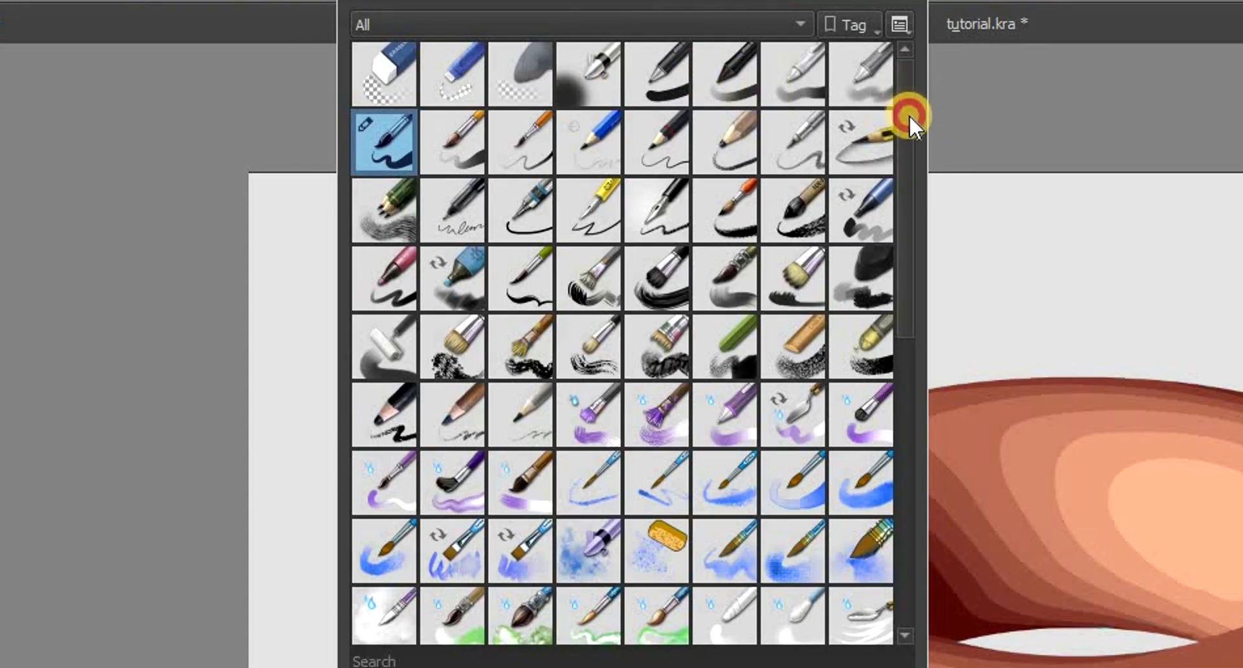
scroll("down", 3)
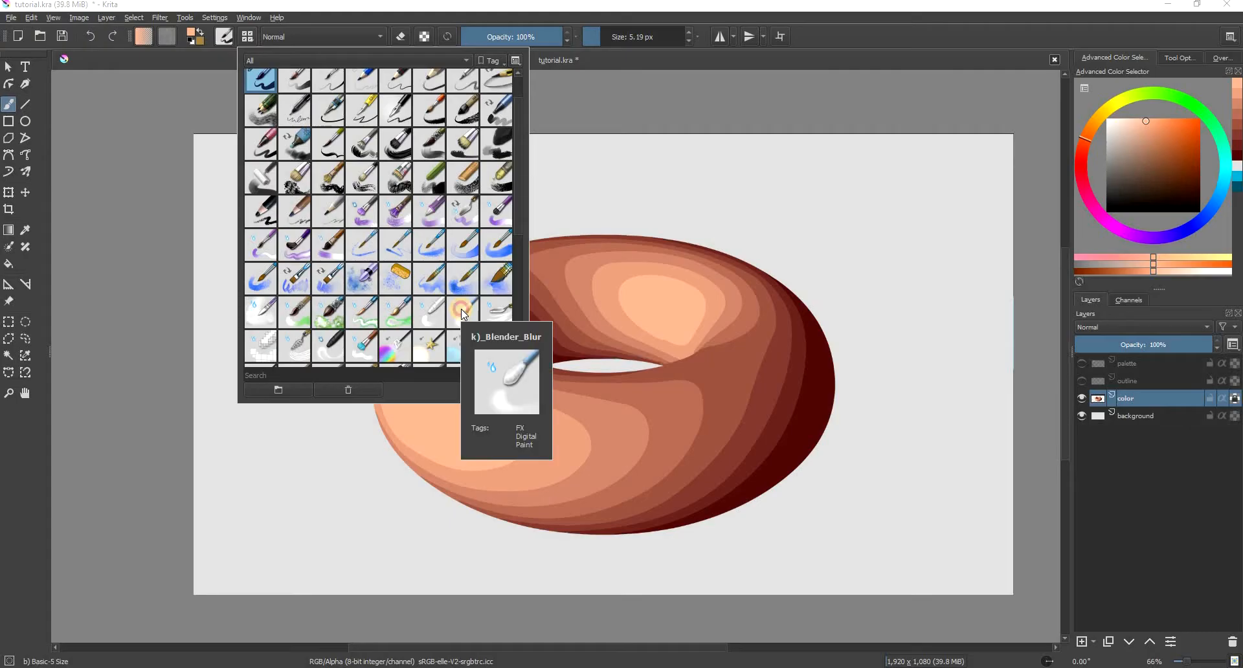
- Smooth the brown bands with the Blender Blur brush, then start the shadow layer copy
left_click(462, 311)
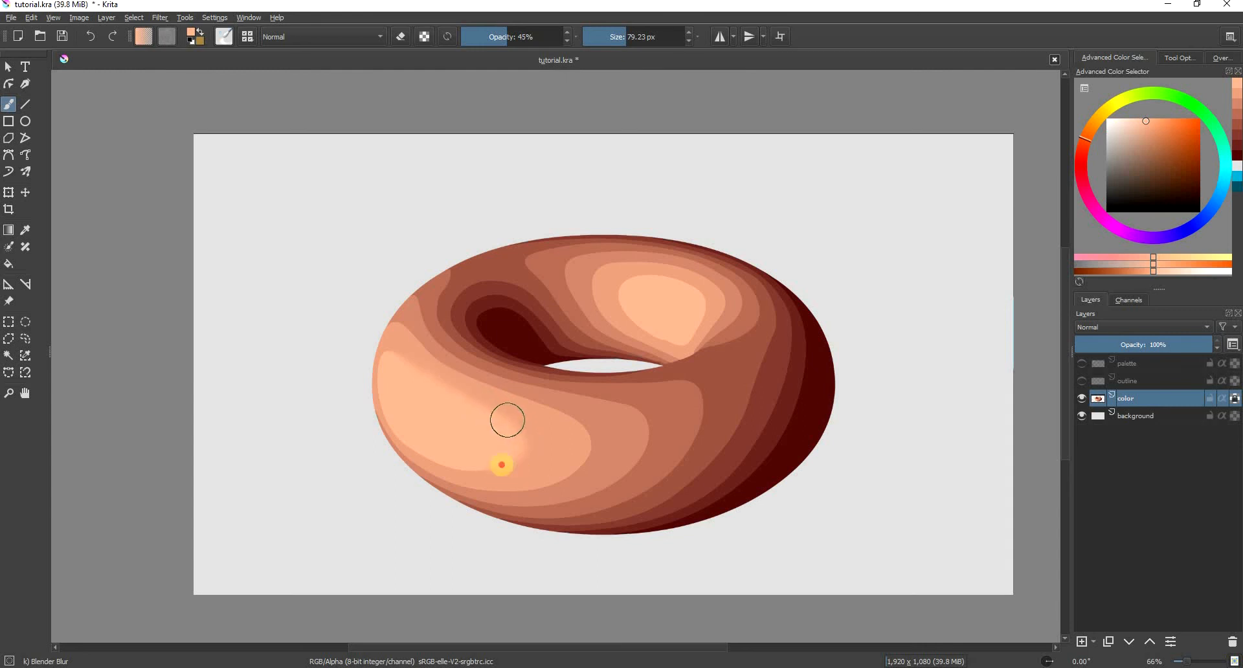
left_click_drag(508, 419, 459, 503)
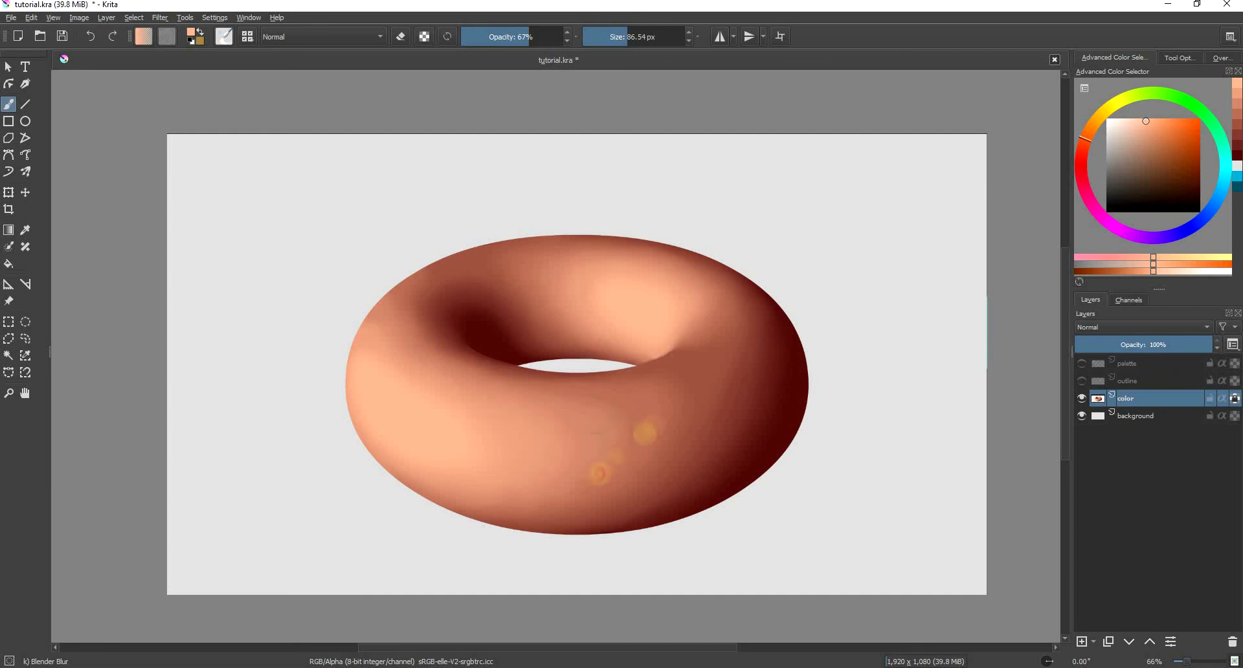
left_click(519, 36)
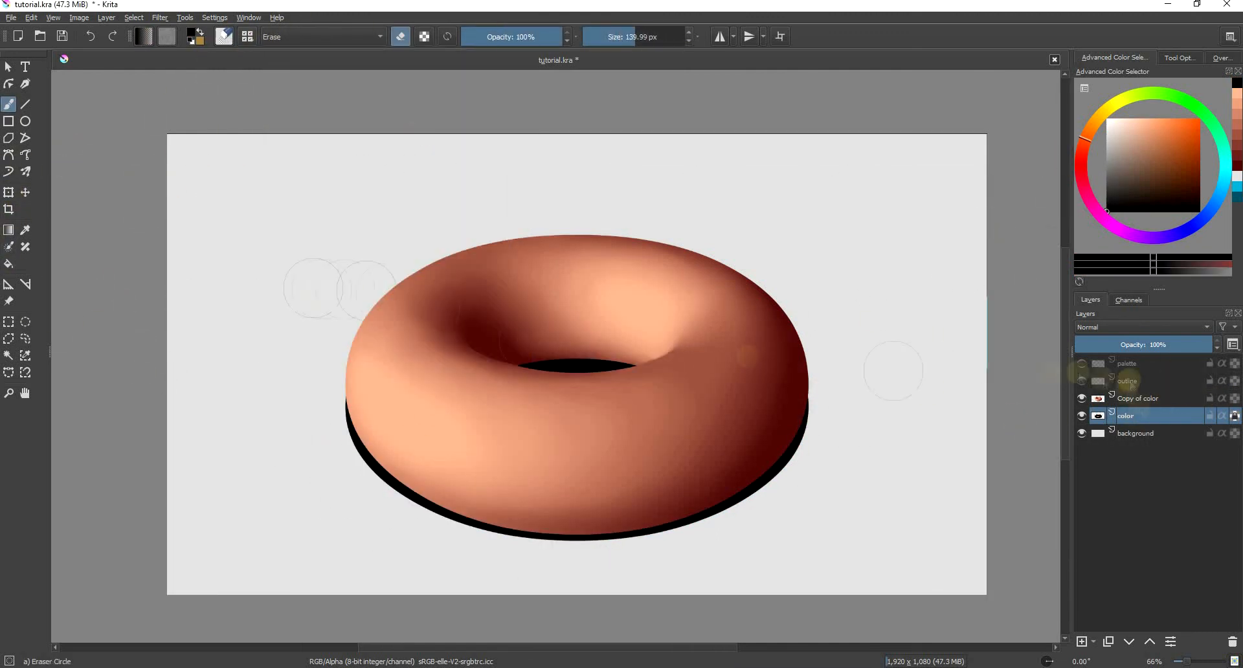
- Set the shadow layer to 30% opacity and soften it with Gaussian Blur
left_click(159, 17)
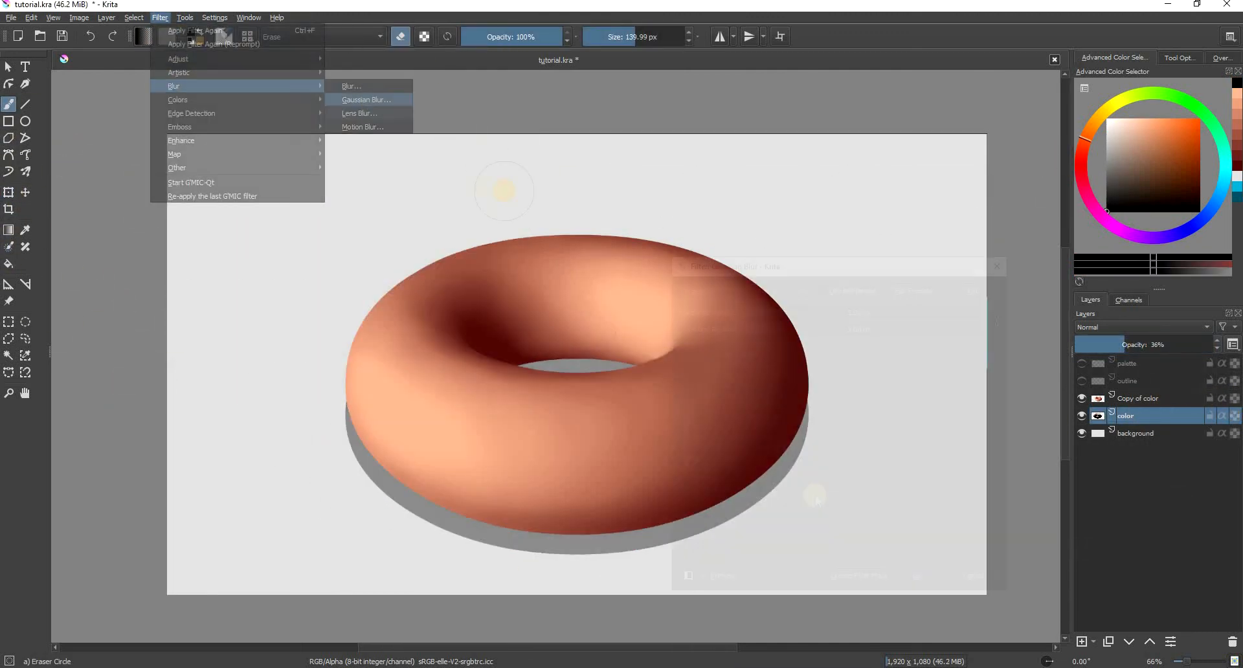
left_click(365, 100)
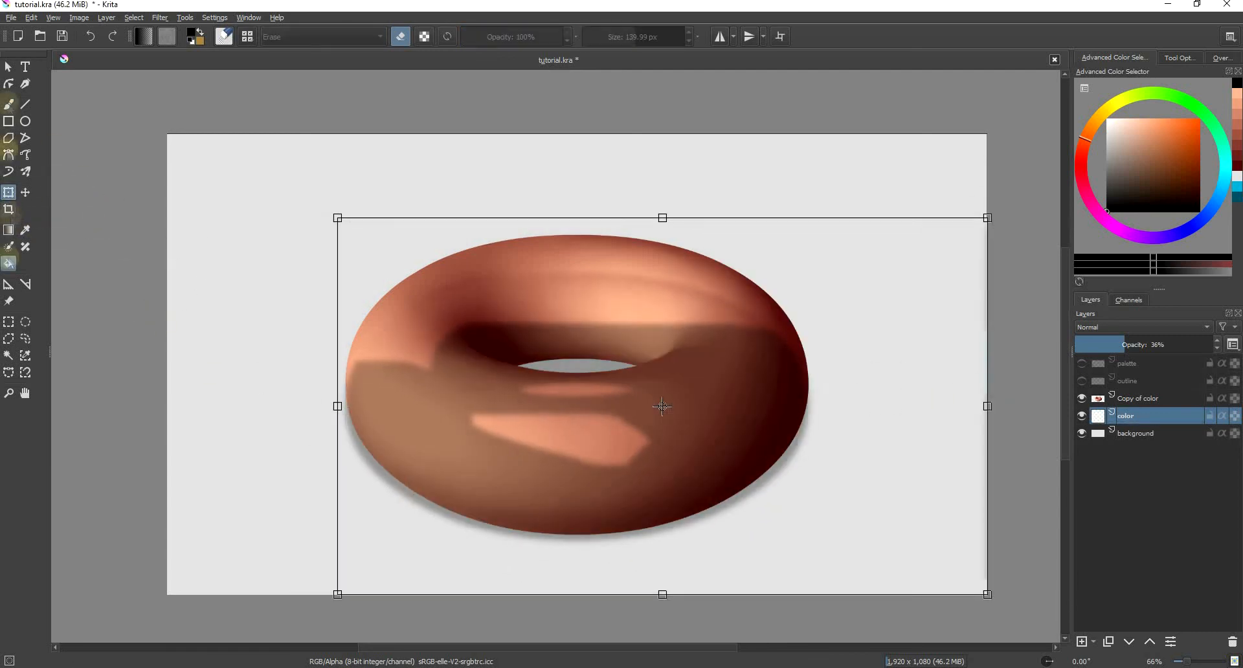